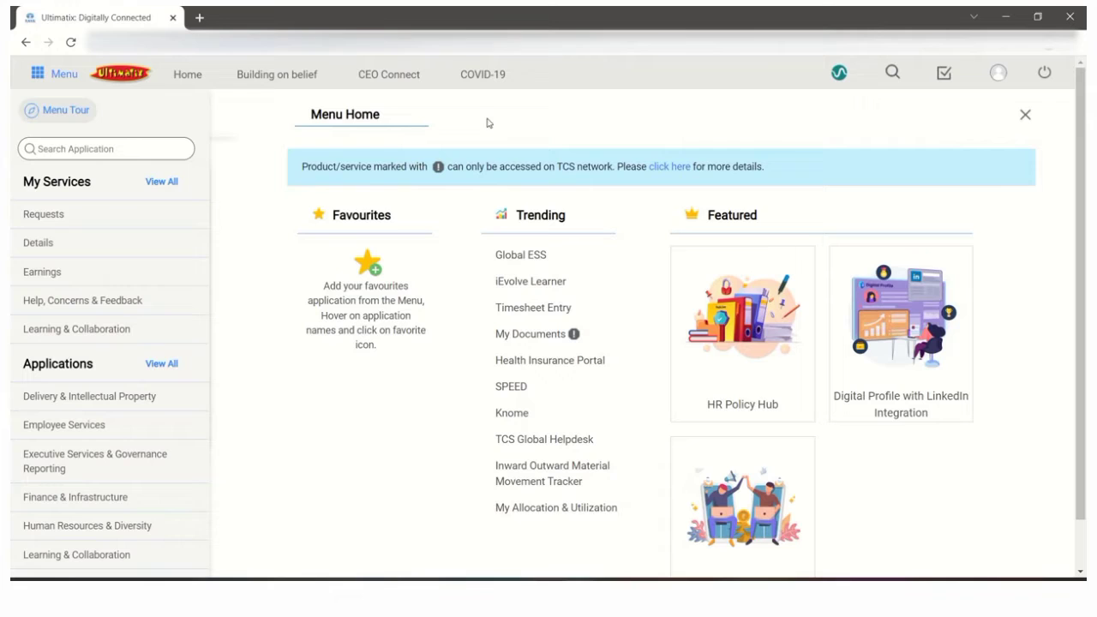
{"action": "mouse_move", "coordinate": [308, 127]}
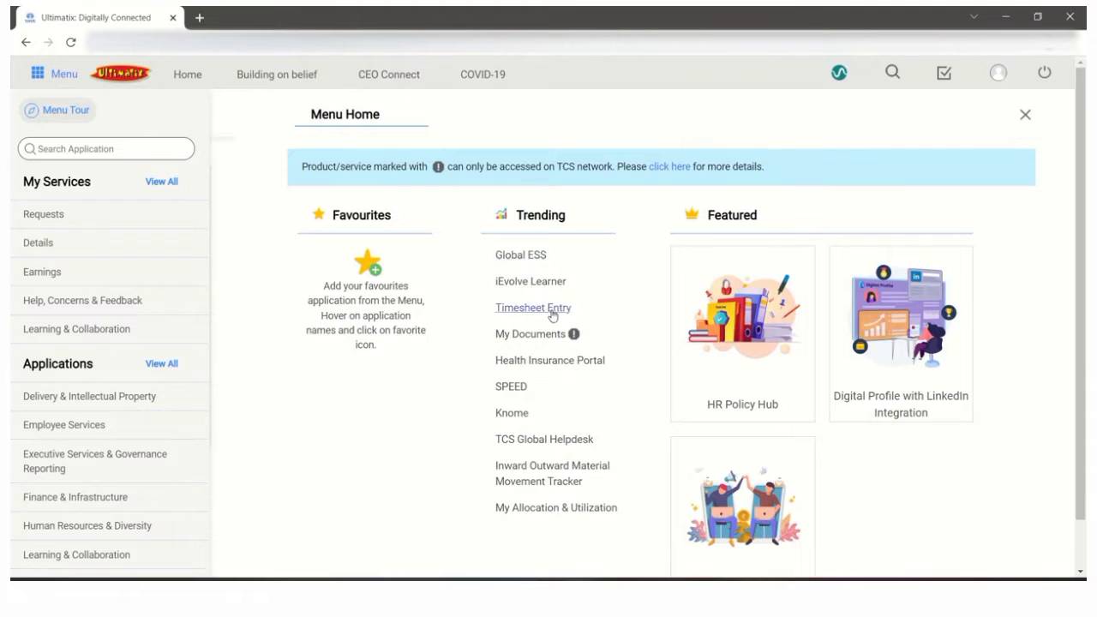
Launch Timesheet Entry from the Trending list on Ultimatix Menu Home
{"action": "left_click", "coordinate": [533, 307]}
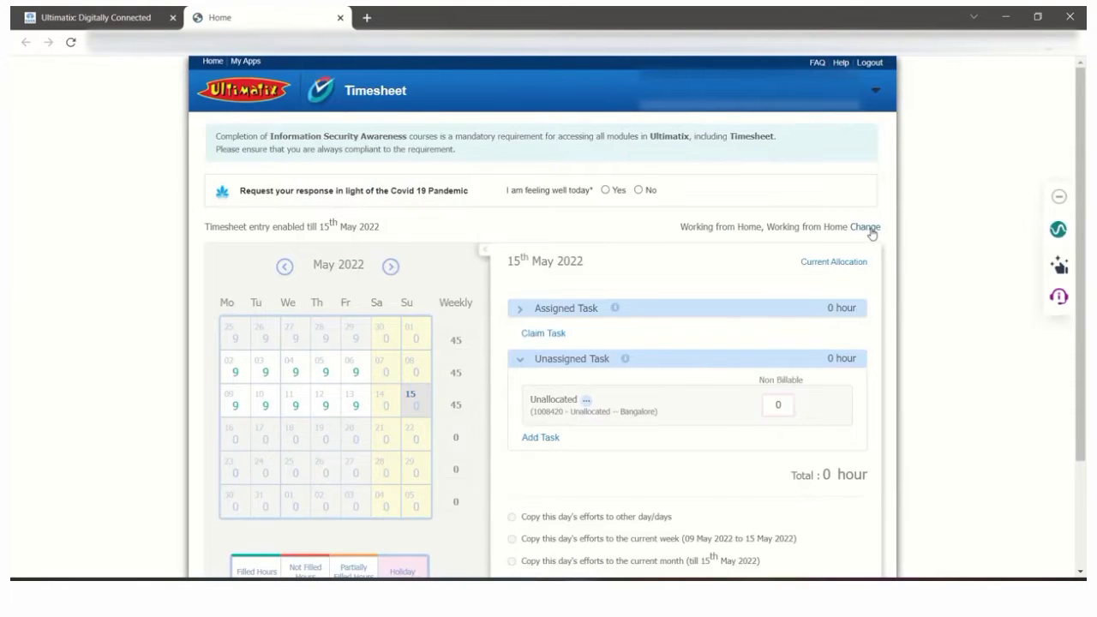
Open Change beside 'Working from Home' and answer No to 'Do you use Laptop?'
{"action": "left_click", "coordinate": [866, 227]}
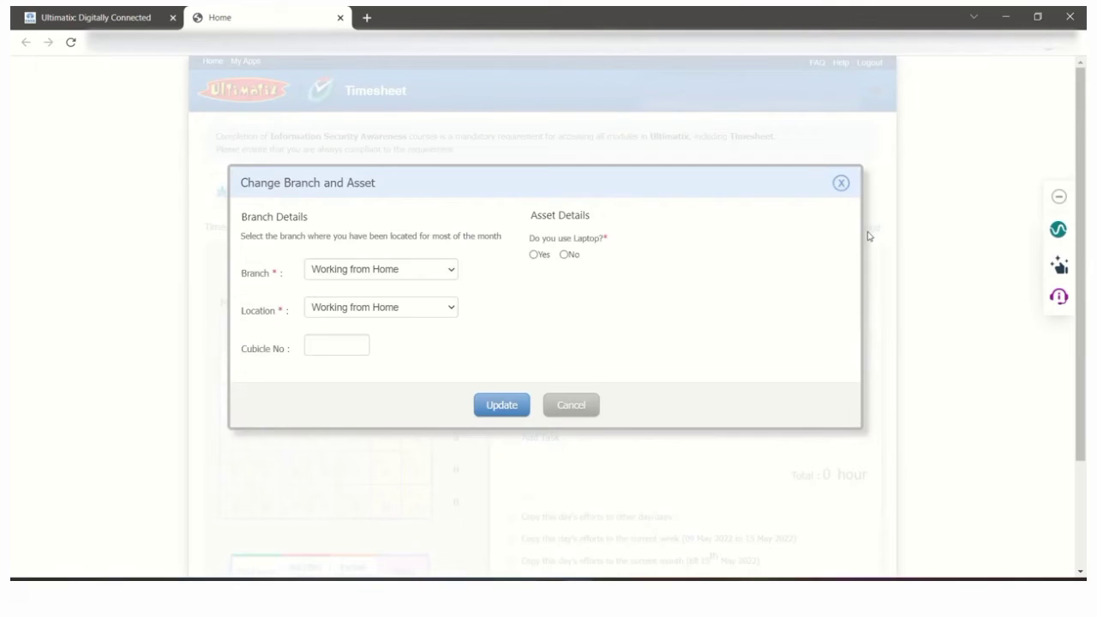
{"action": "left_click", "coordinate": [563, 254]}
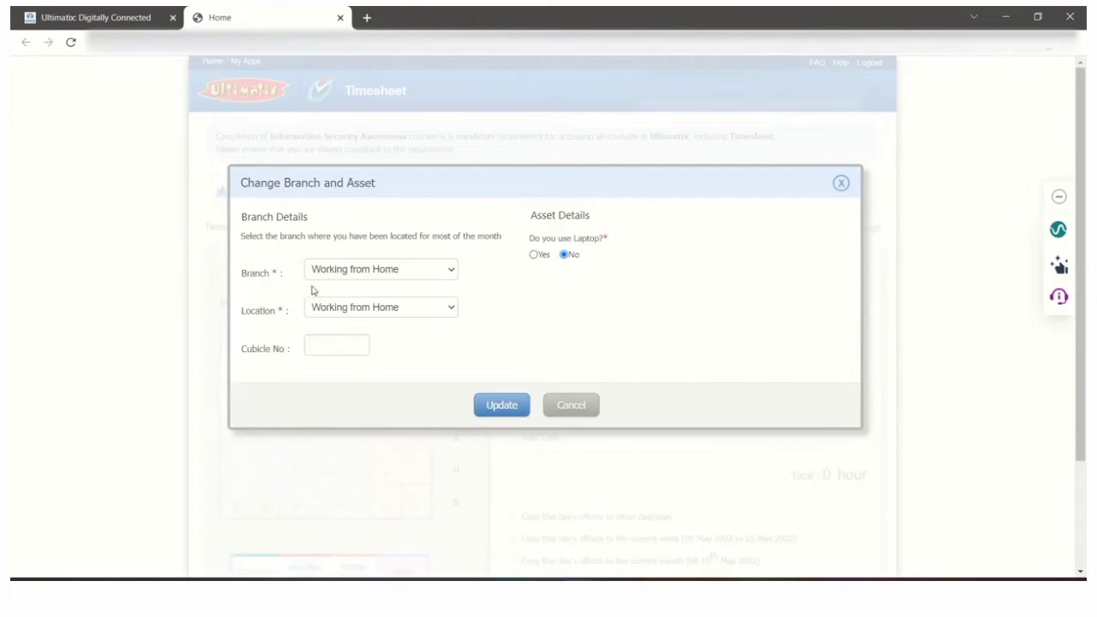
{"action": "mouse_move", "coordinate": [463, 270]}
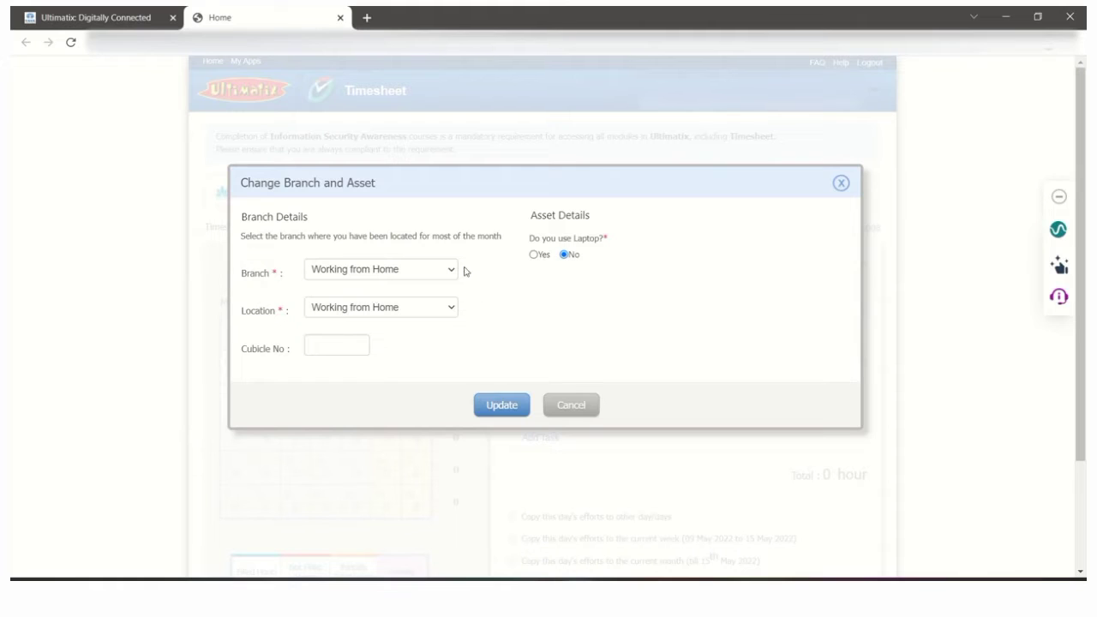
{"action": "mouse_move", "coordinate": [479, 276]}
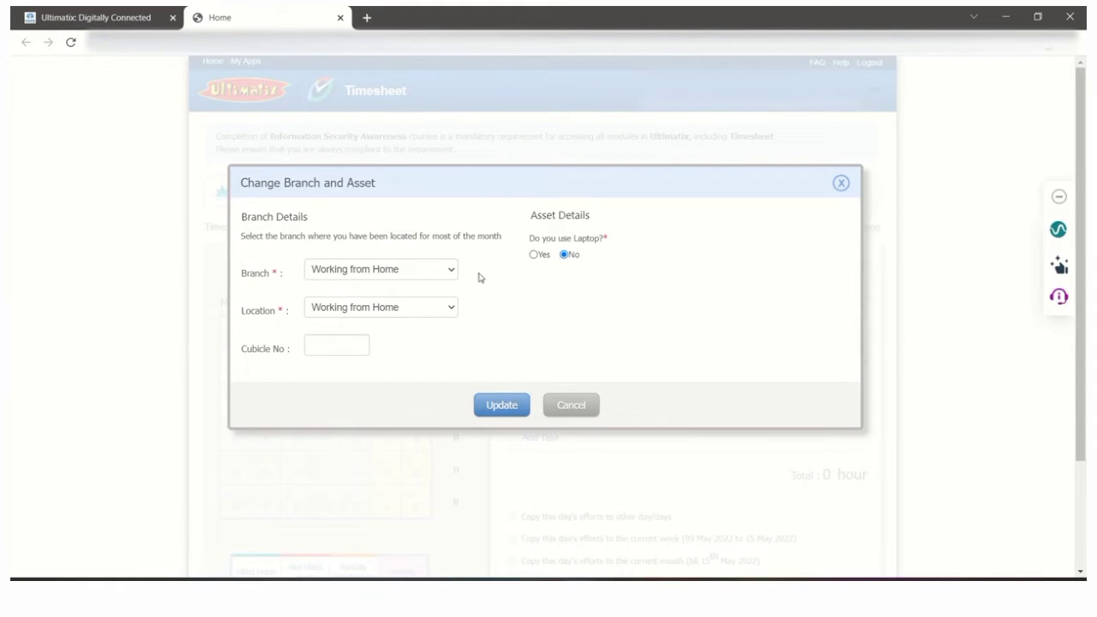
{"action": "mouse_move", "coordinate": [495, 271]}
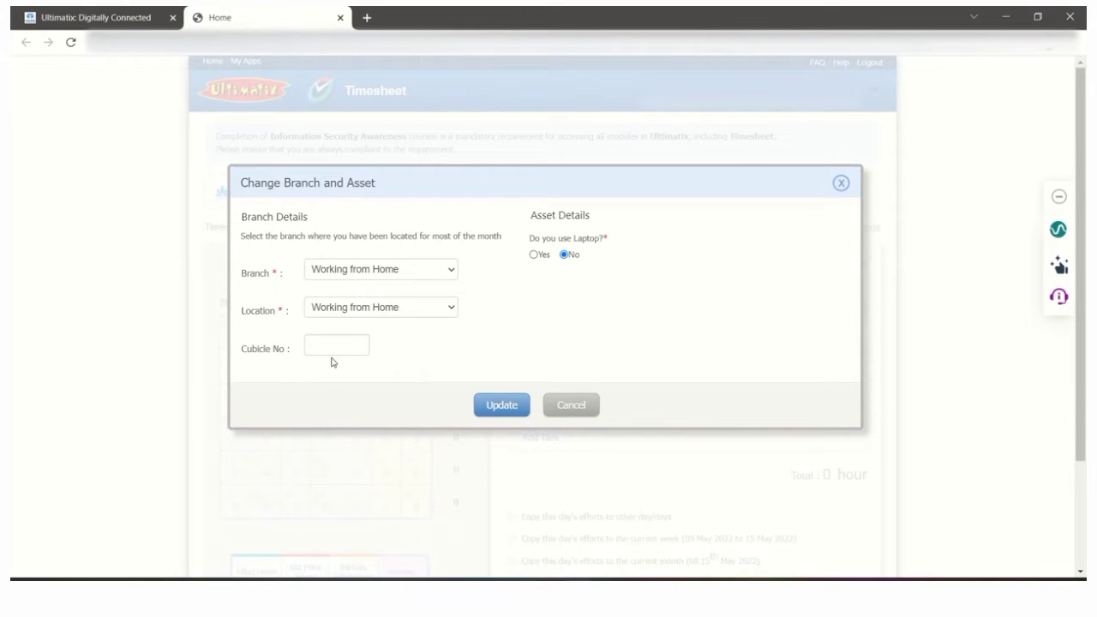
{"action": "mouse_move", "coordinate": [563, 286]}
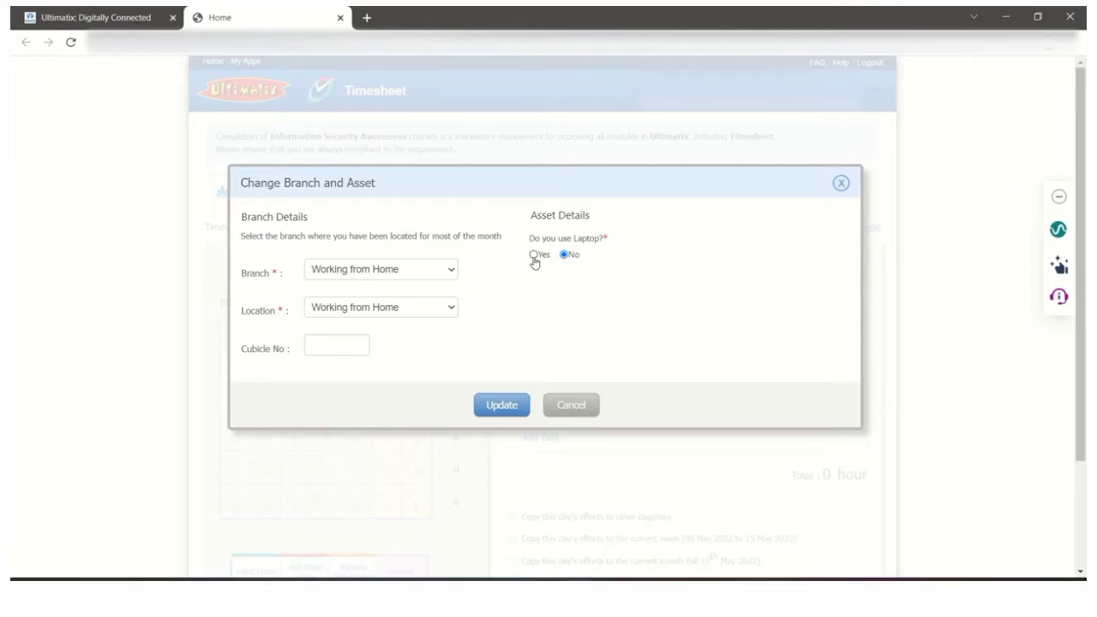
Answer Yes to 'Do you use Laptop?' and select the Asset ID field
{"action": "left_click", "coordinate": [533, 255]}
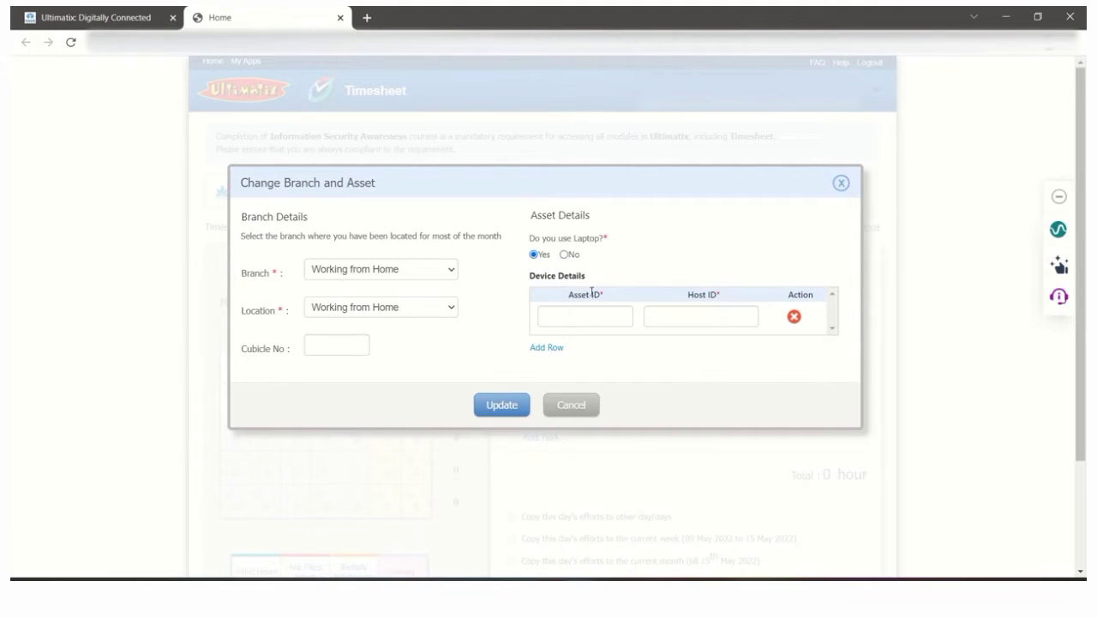
{"action": "left_click", "coordinate": [585, 317]}
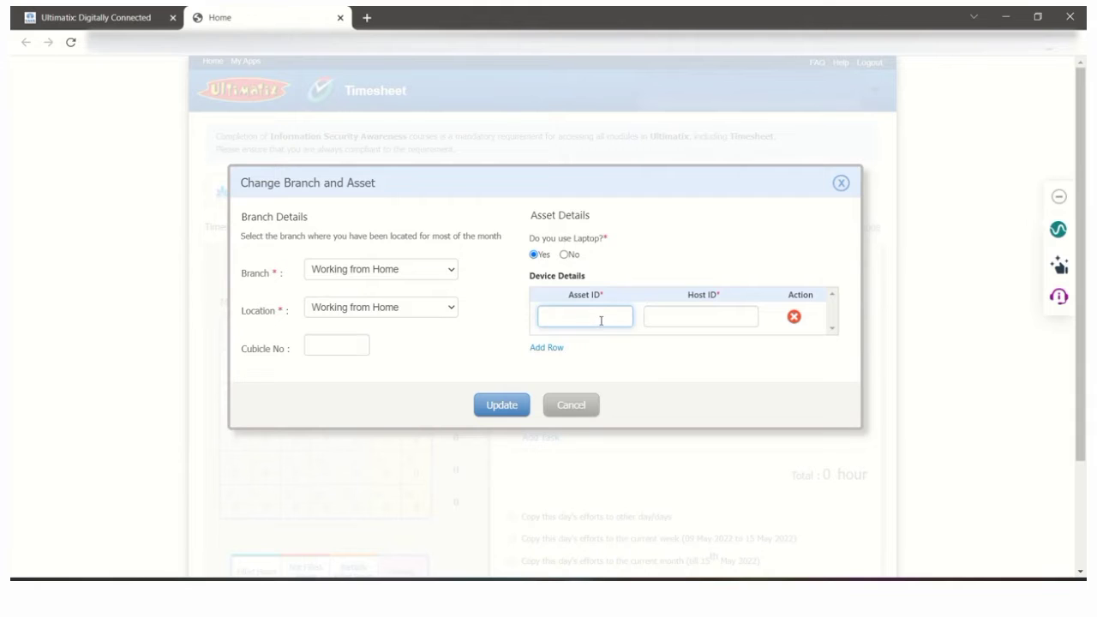
{"action": "mouse_move", "coordinate": [385, 190]}
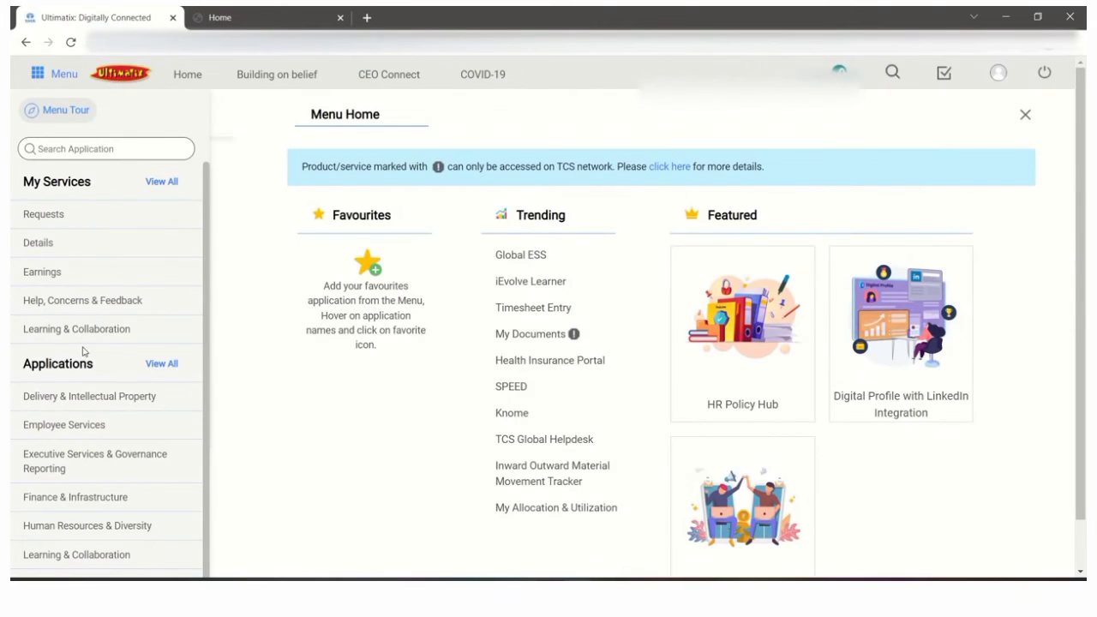
Open the Inward Outward Material Movement Tracker under Finance & Infrastructure
{"action": "left_click", "coordinate": [75, 497]}
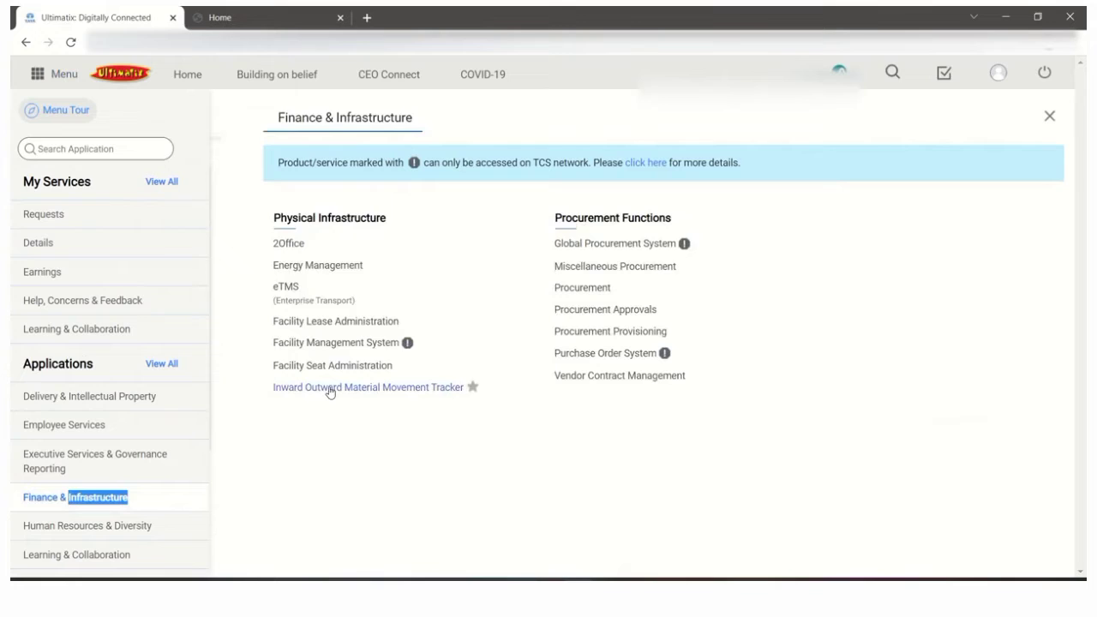
{"action": "left_click", "coordinate": [367, 387]}
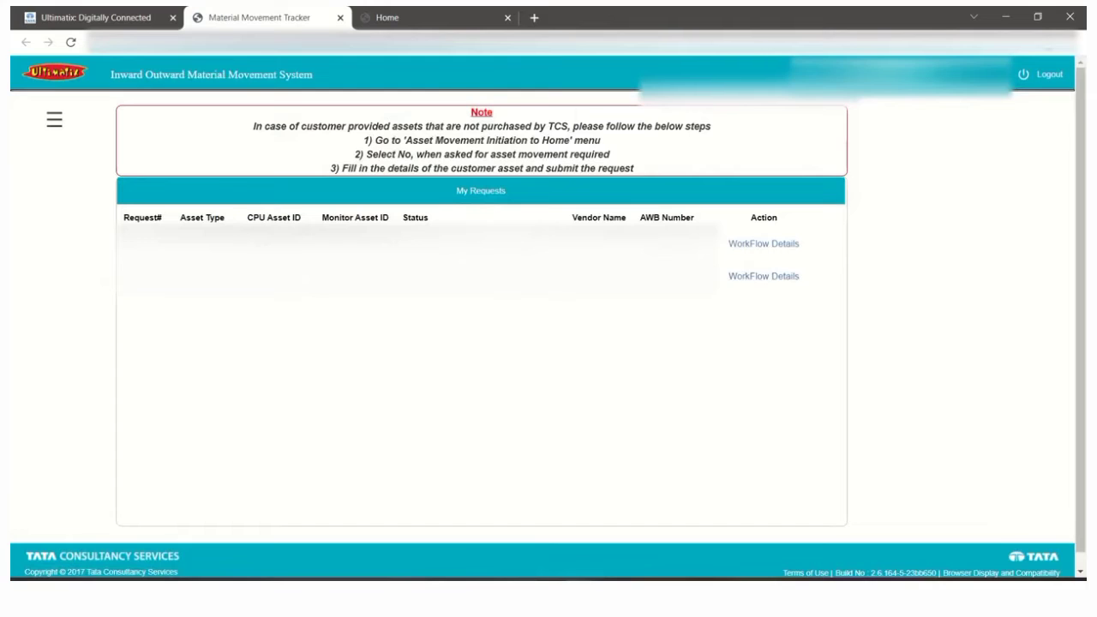
{"action": "mouse_move", "coordinate": [532, 202]}
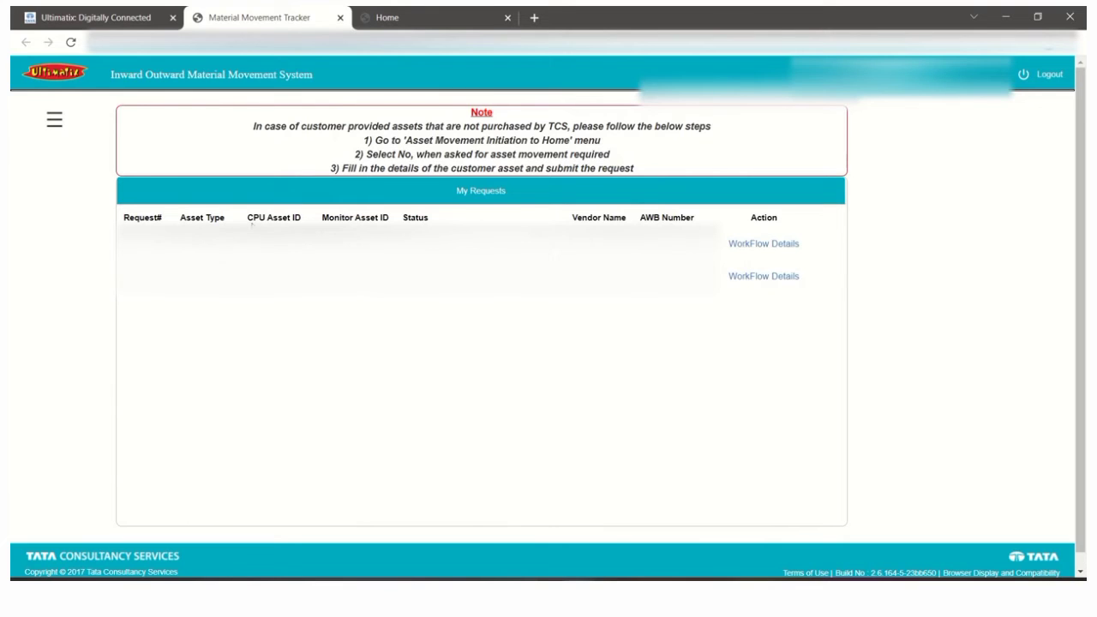
{"action": "mouse_move", "coordinate": [380, 103]}
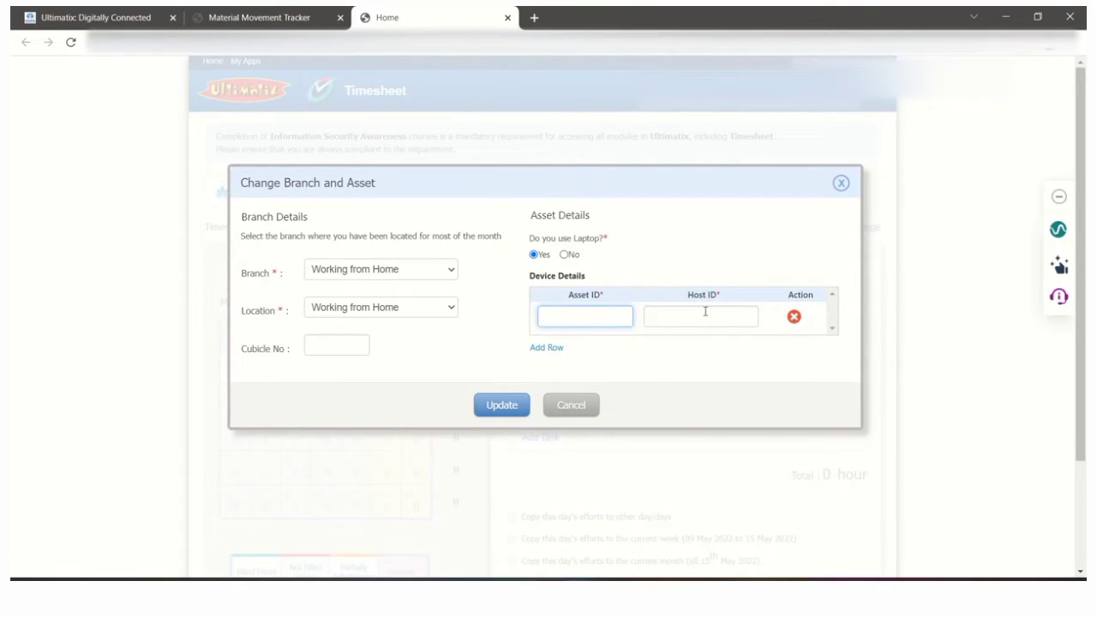
Select the Host ID field in the Device Details row
{"action": "left_click", "coordinate": [700, 316]}
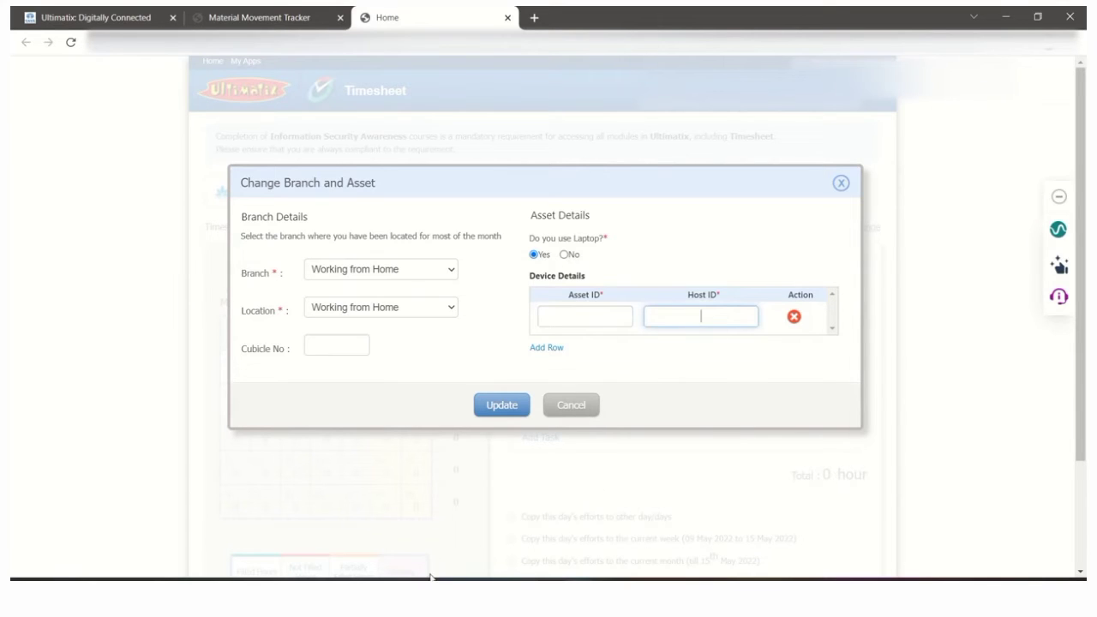
{"action": "mouse_move", "coordinate": [477, 494]}
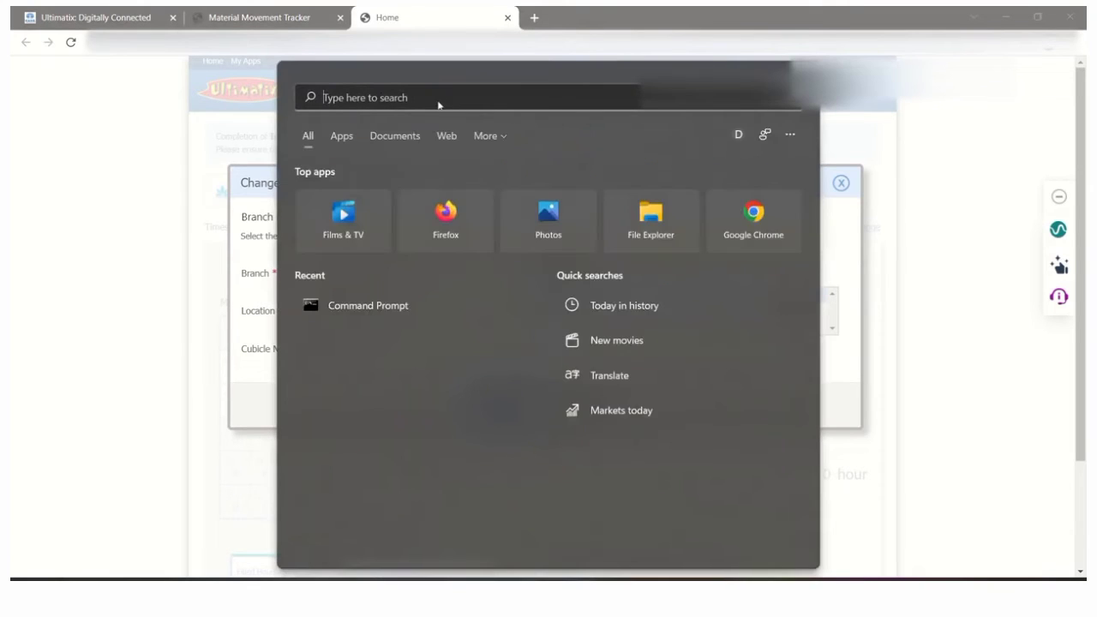
Search Start for 'command Prompt' and launch the Command Prompt app
{"action": "type", "text": "command Prompt"}
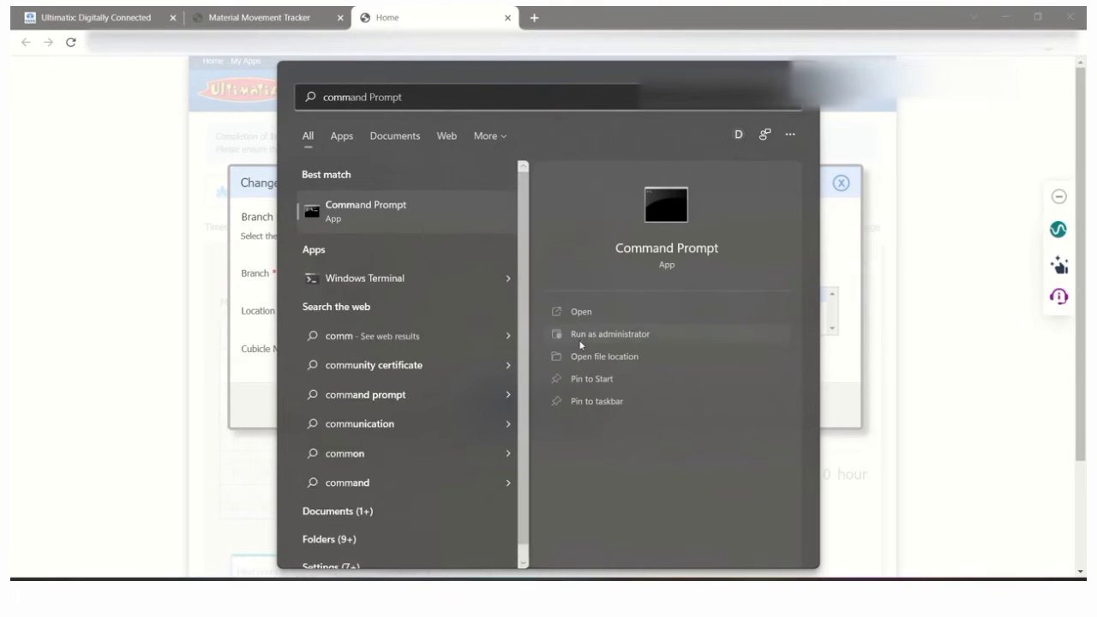
{"action": "left_click", "coordinate": [580, 312]}
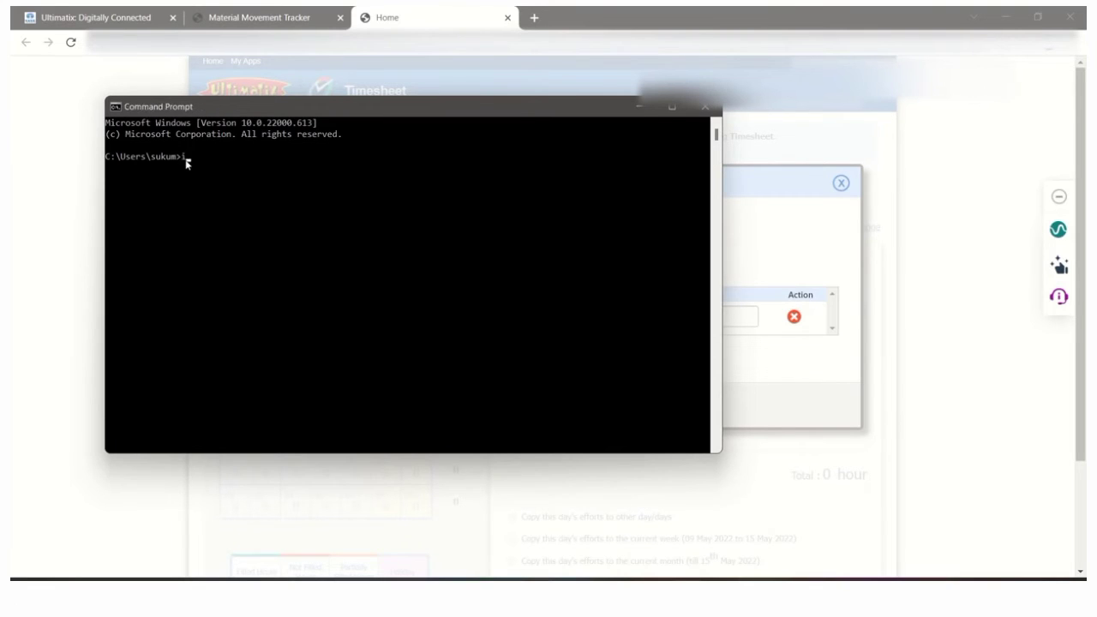
Run ipconfig/a in Command Prompt to list all network adapter details
{"action": "type", "text": "p"}
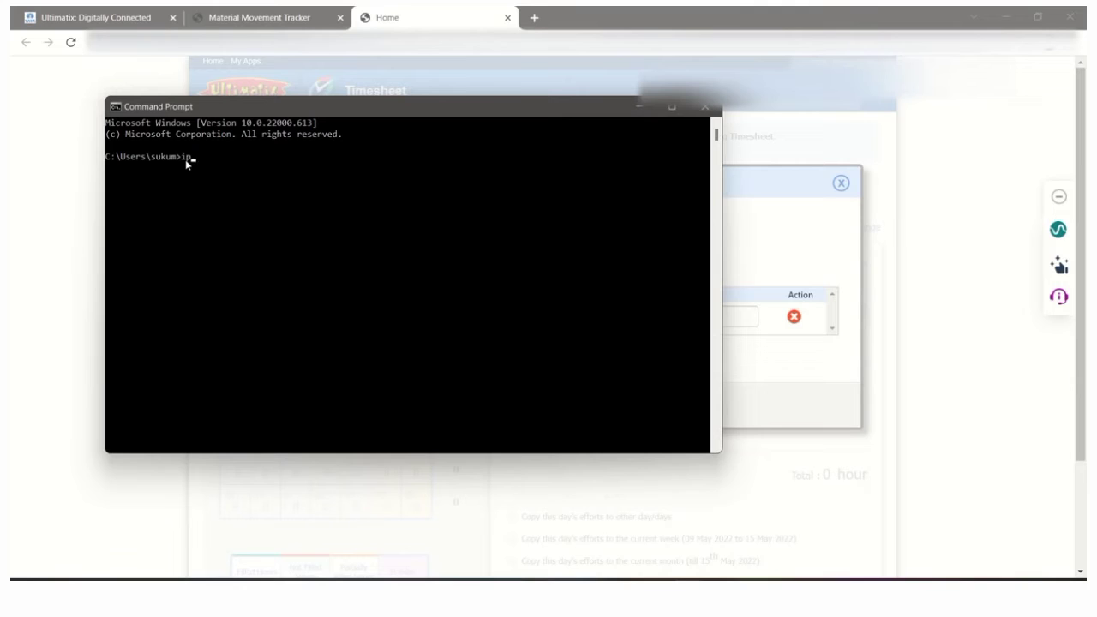
{"action": "type", "text": "c"}
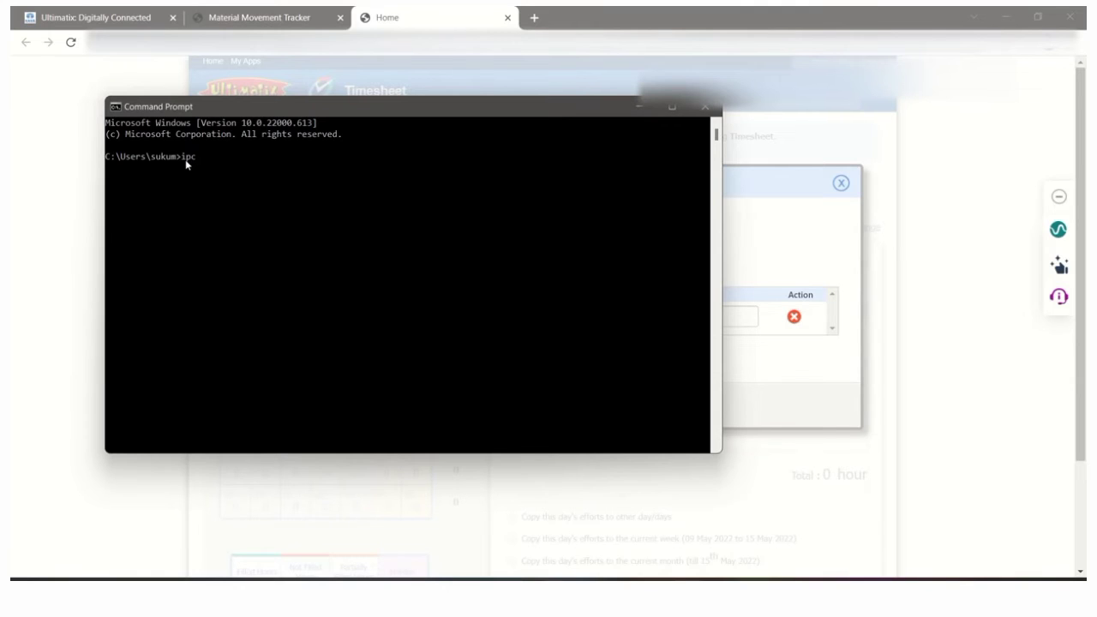
{"action": "type", "text": "onf"}
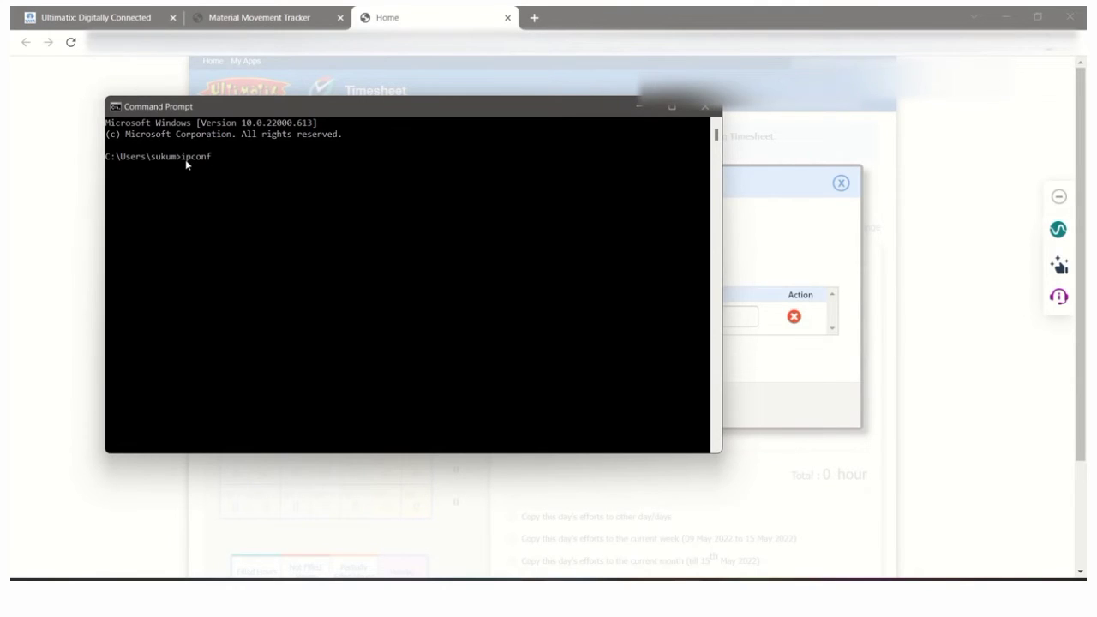
{"action": "type", "text": "ig"}
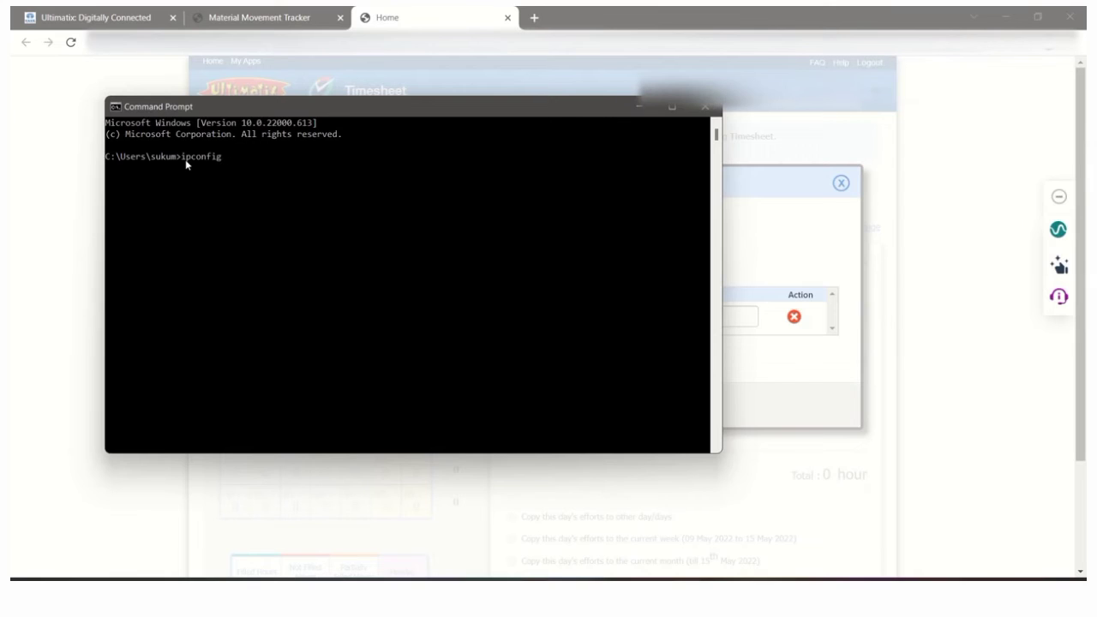
{"action": "type", "text": "/"}
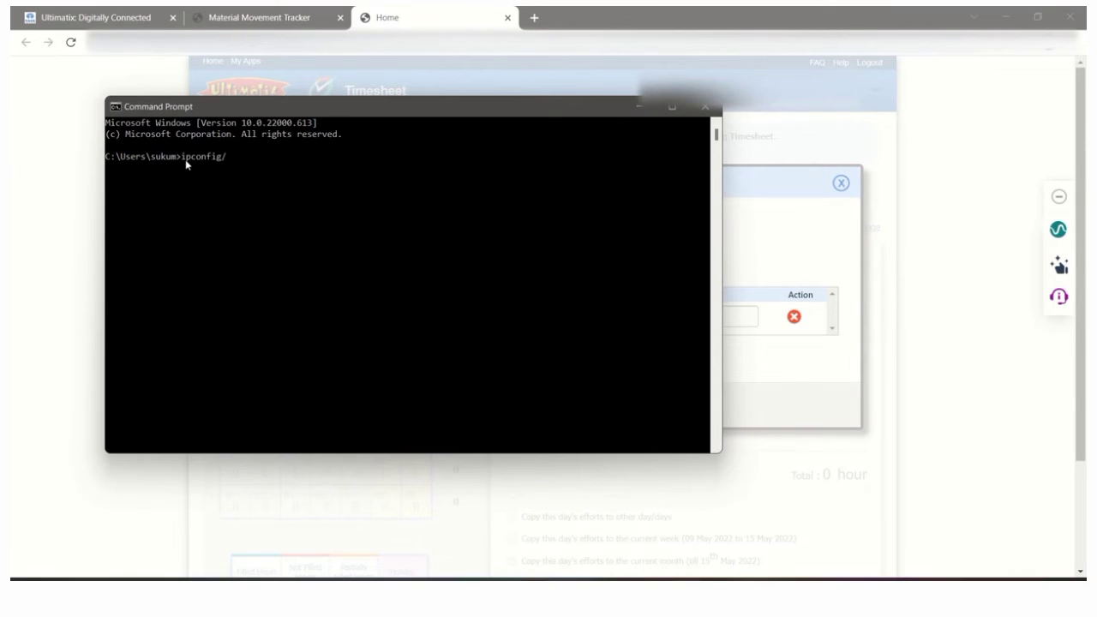
{"action": "type", "text": "a"}
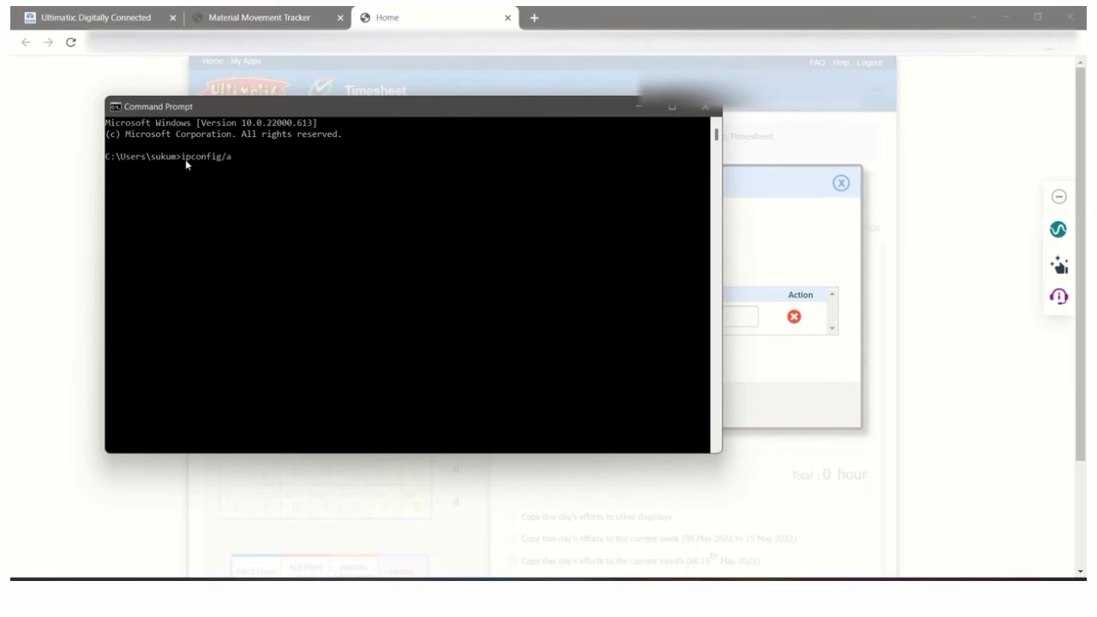
{"action": "key", "text": "Return"}
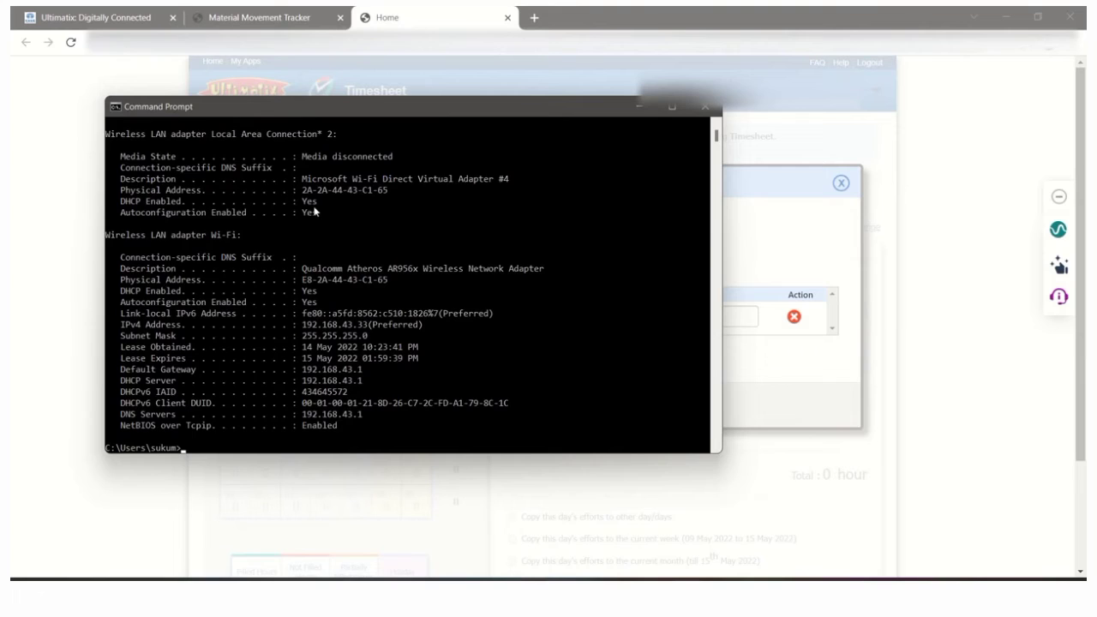
{"action": "scroll", "scroll_direction": "down", "scroll_amount": 3}
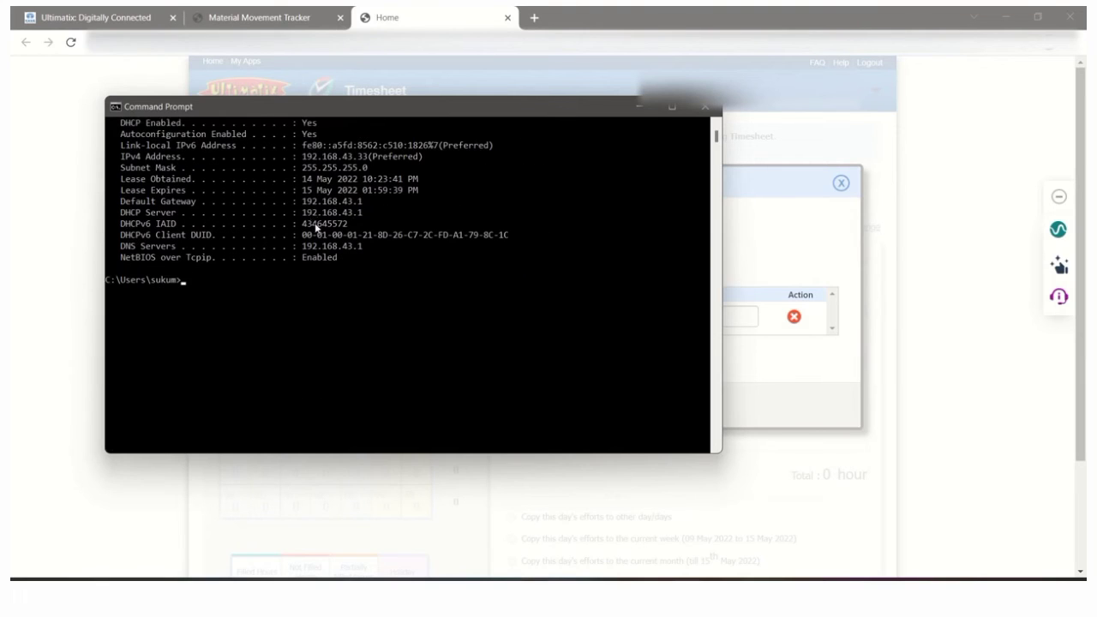
{"action": "scroll", "scroll_direction": "up", "scroll_amount": 3}
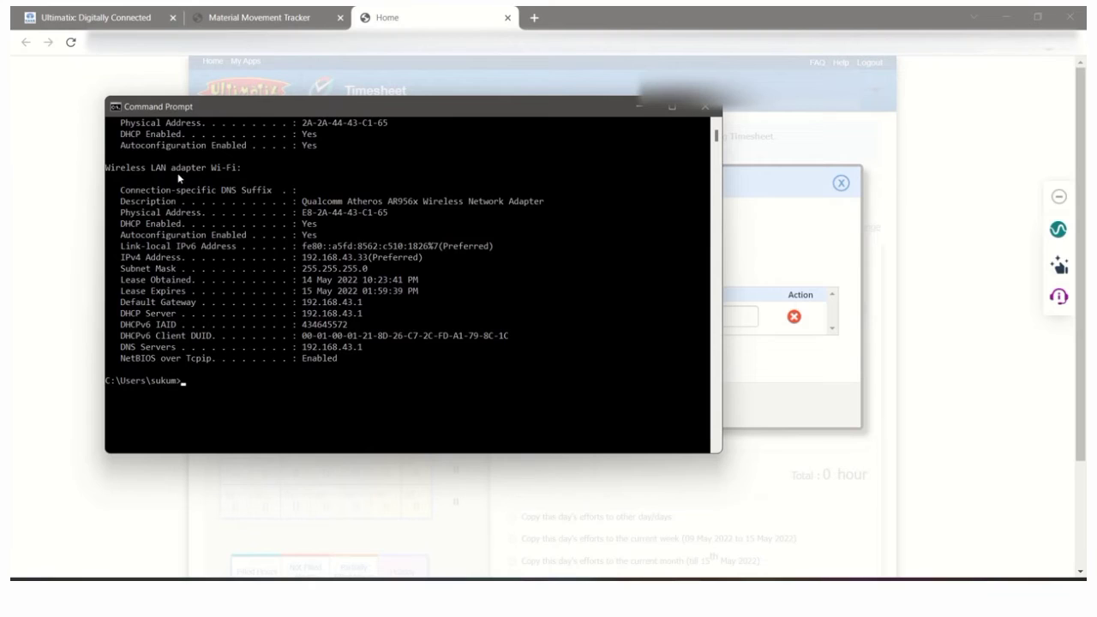
{"action": "mouse_move", "coordinate": [310, 217]}
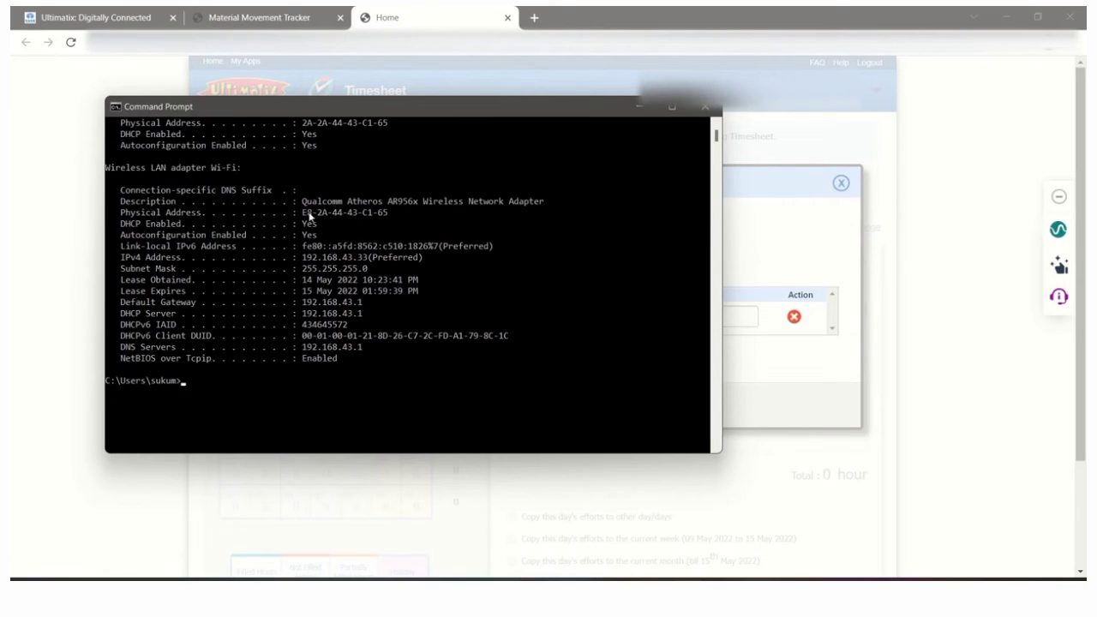
{"action": "mouse_move", "coordinate": [133, 221]}
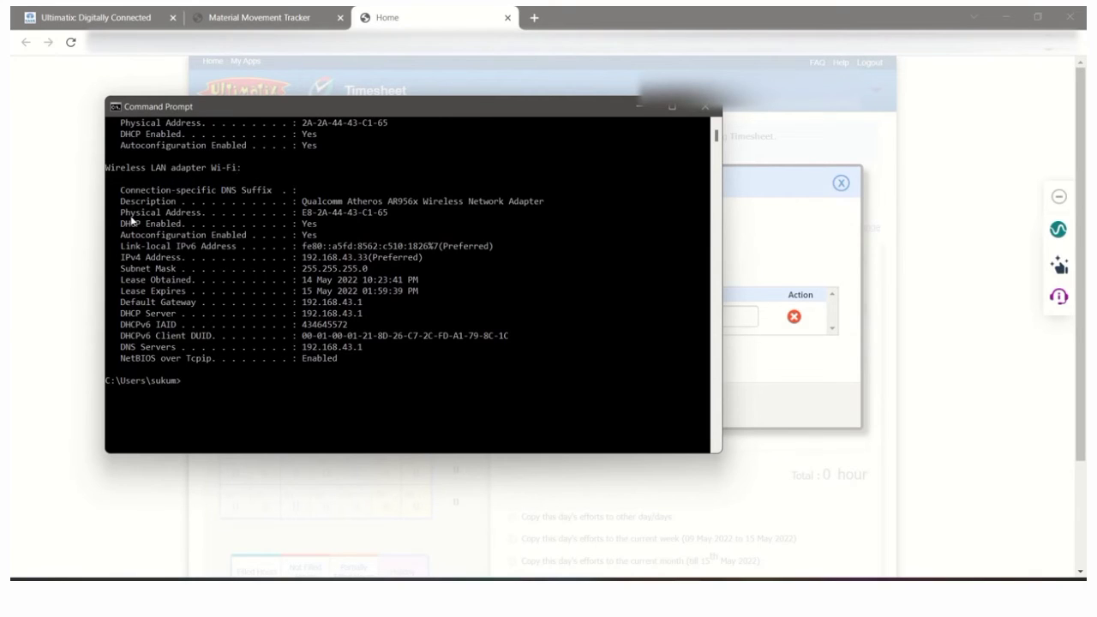
{"action": "mouse_move", "coordinate": [212, 221]}
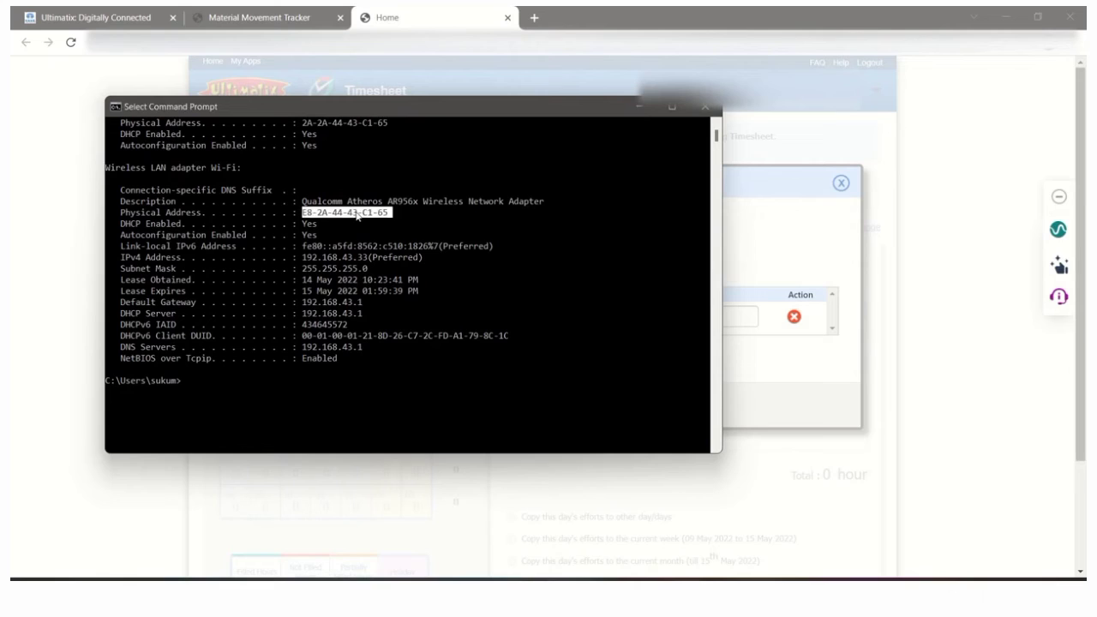
{"action": "left_click", "coordinate": [351, 217]}
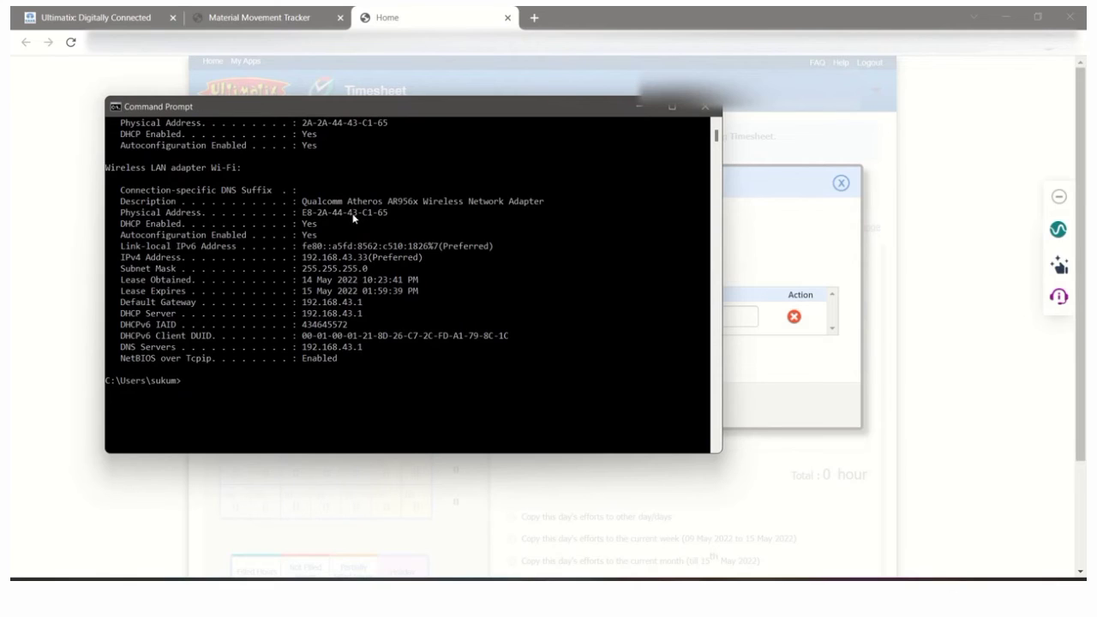
{"action": "mouse_move", "coordinate": [398, 251]}
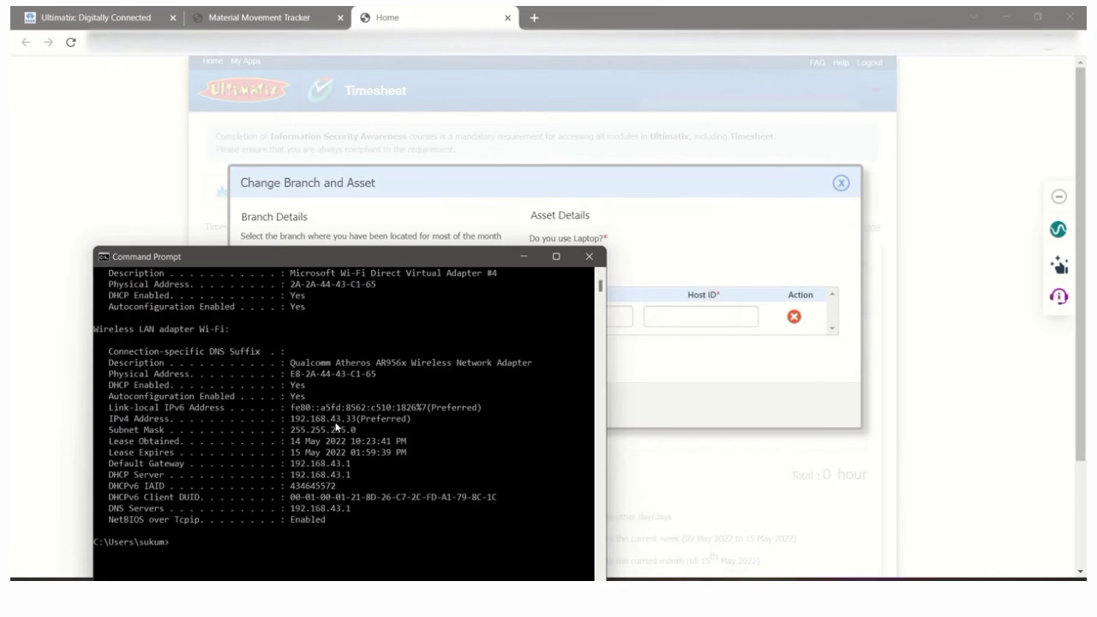
{"action": "mouse_move", "coordinate": [341, 384]}
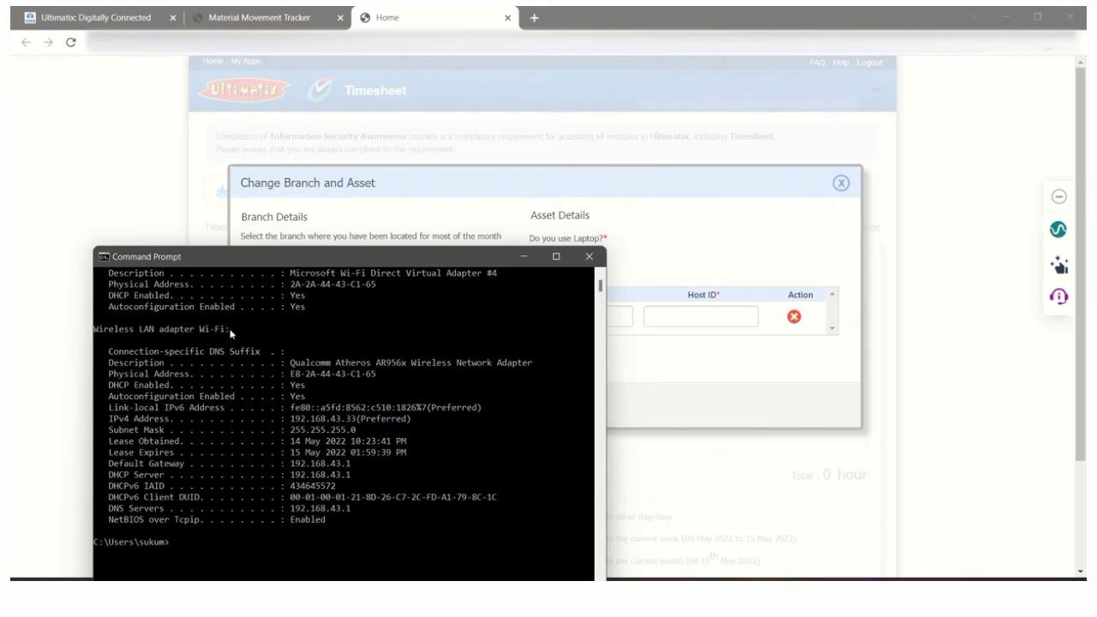
{"action": "mouse_move", "coordinate": [660, 335]}
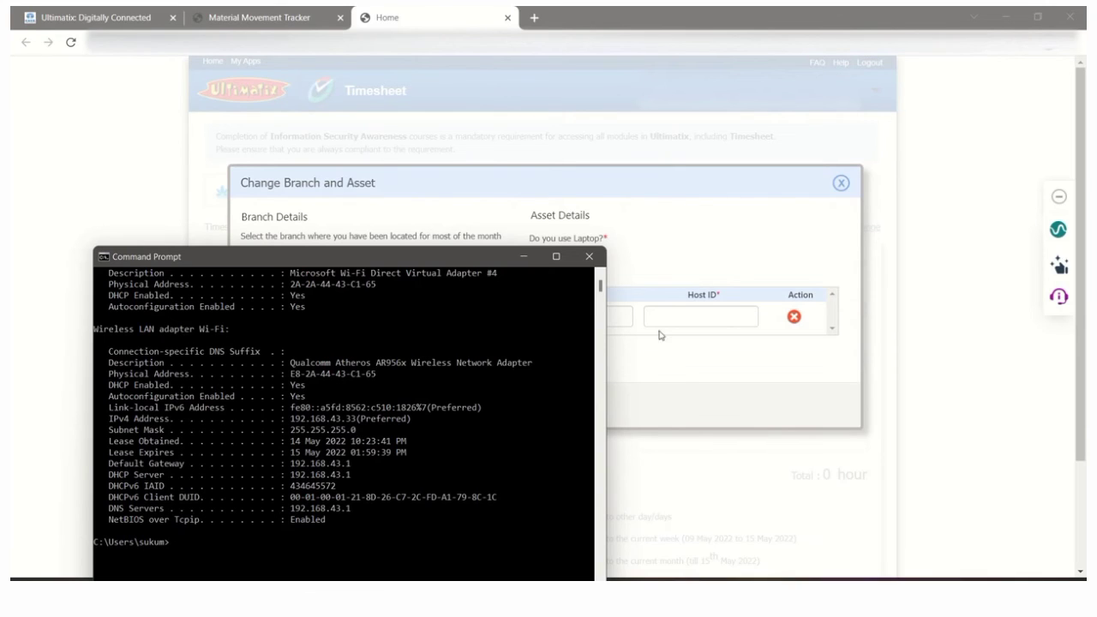
{"action": "mouse_move", "coordinate": [540, 276]}
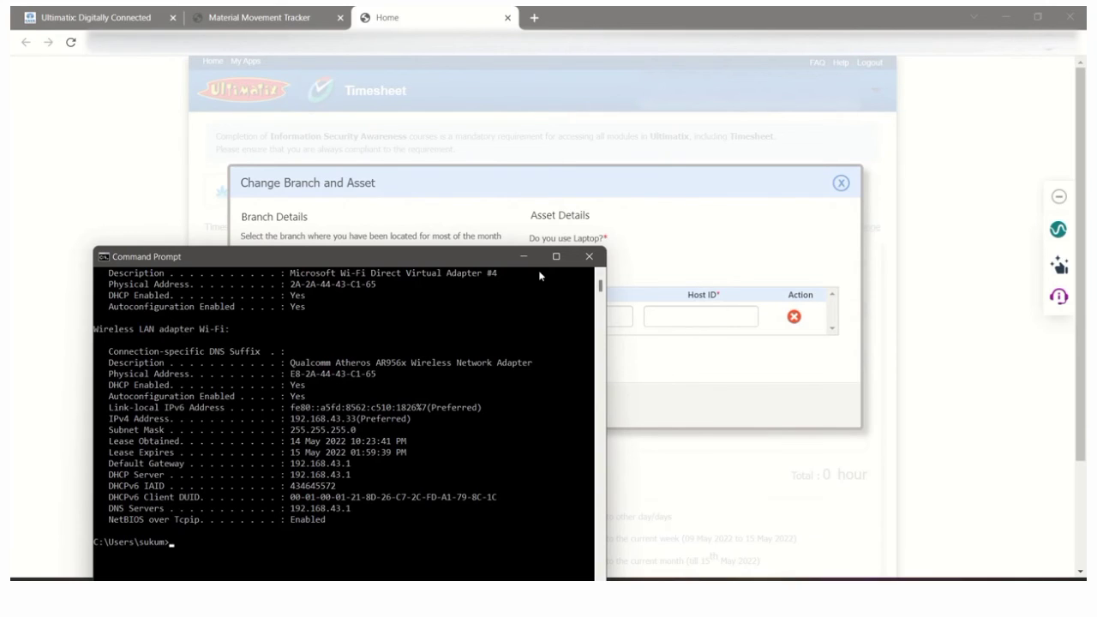
{"action": "mouse_move", "coordinate": [468, 352]}
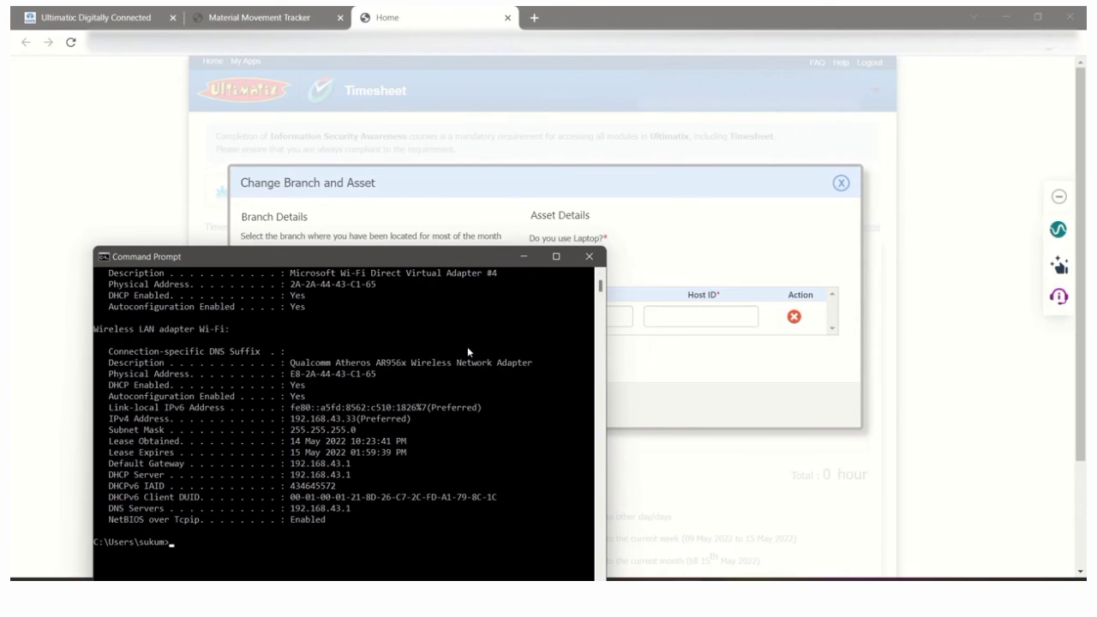
{"action": "mouse_move", "coordinate": [442, 353]}
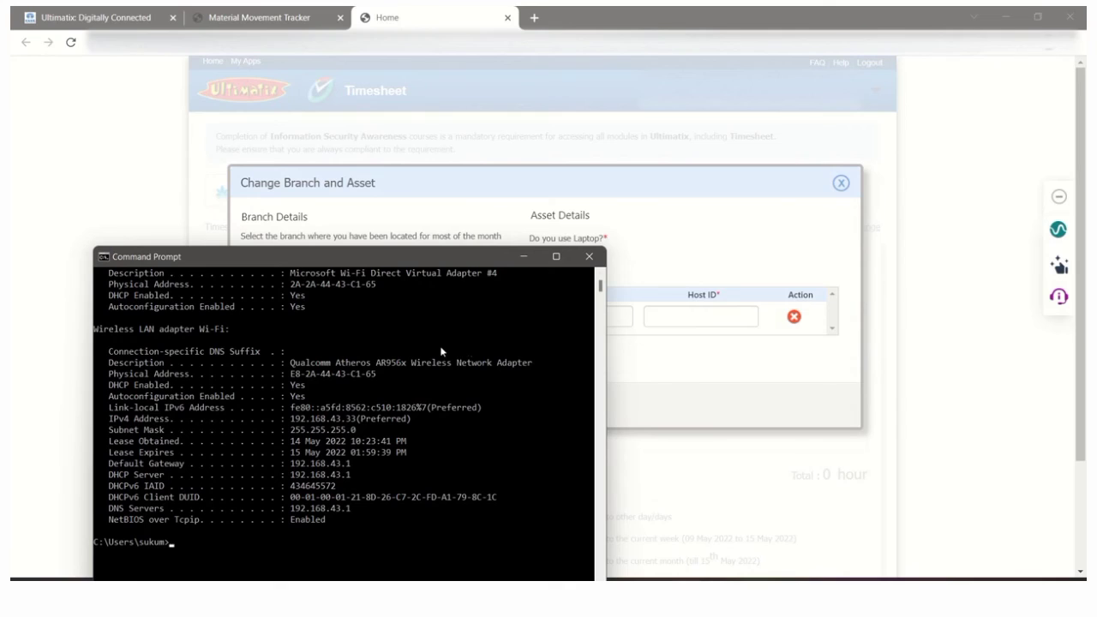
{"action": "mouse_move", "coordinate": [500, 316]}
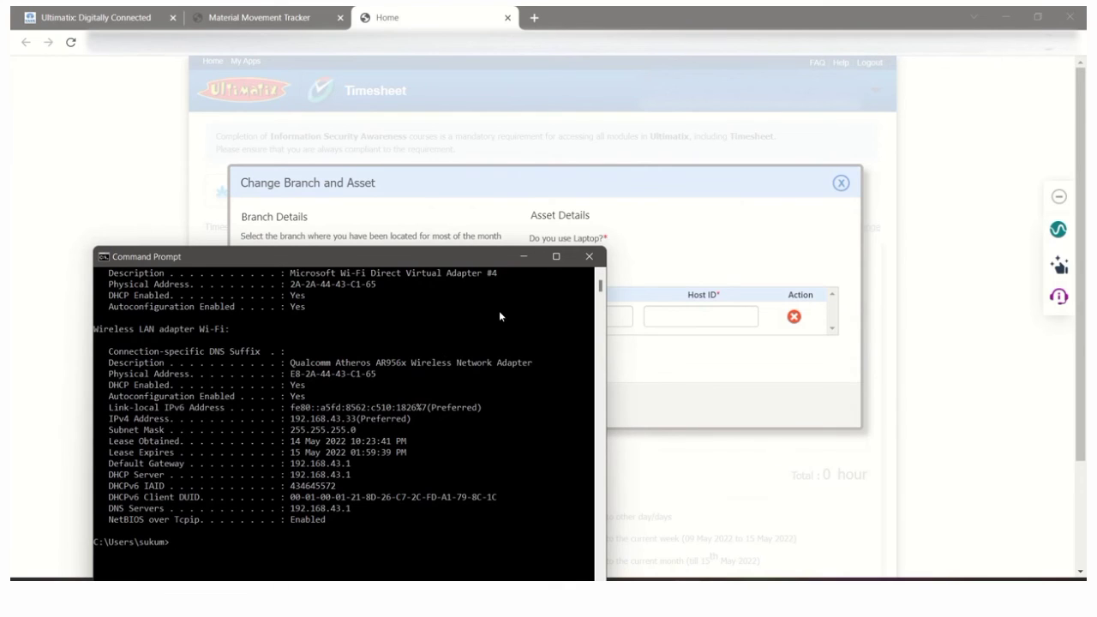
{"action": "mouse_move", "coordinate": [526, 309]}
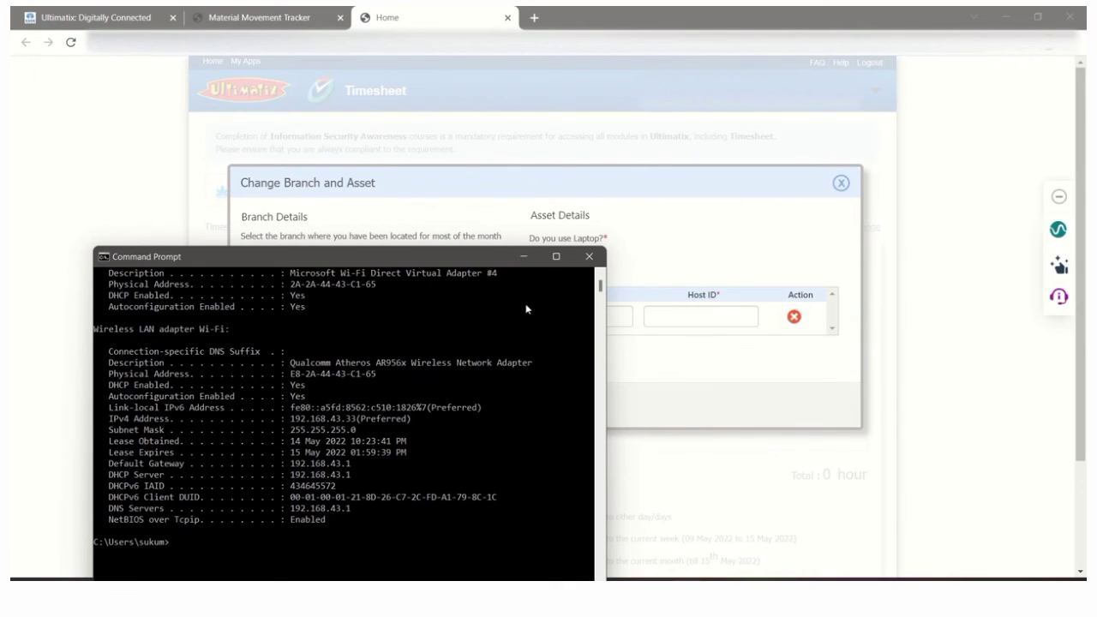